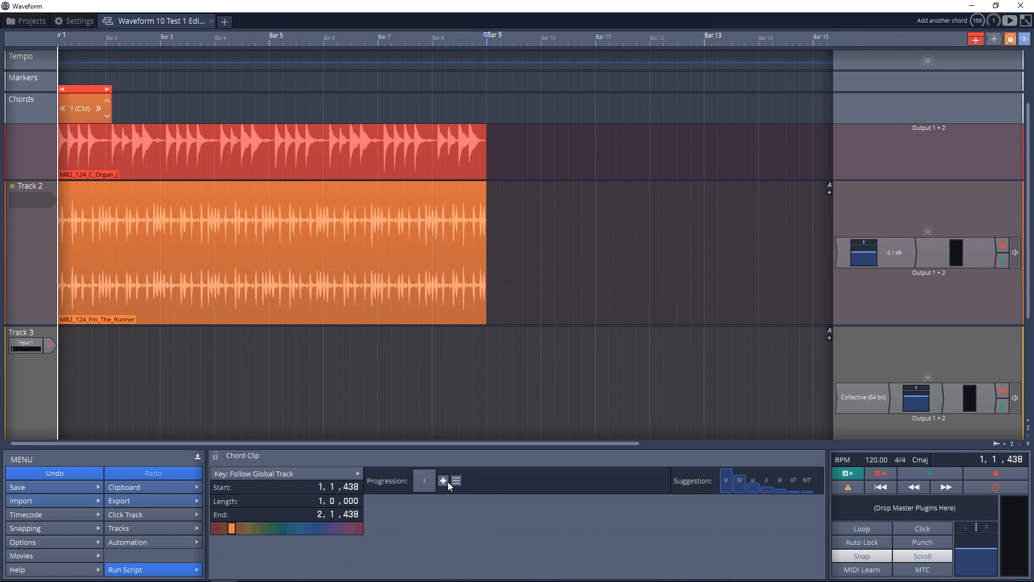
# Add two chords after the I and set them to V, giving I, V, V in C major.
pyautogui.click(443, 480)
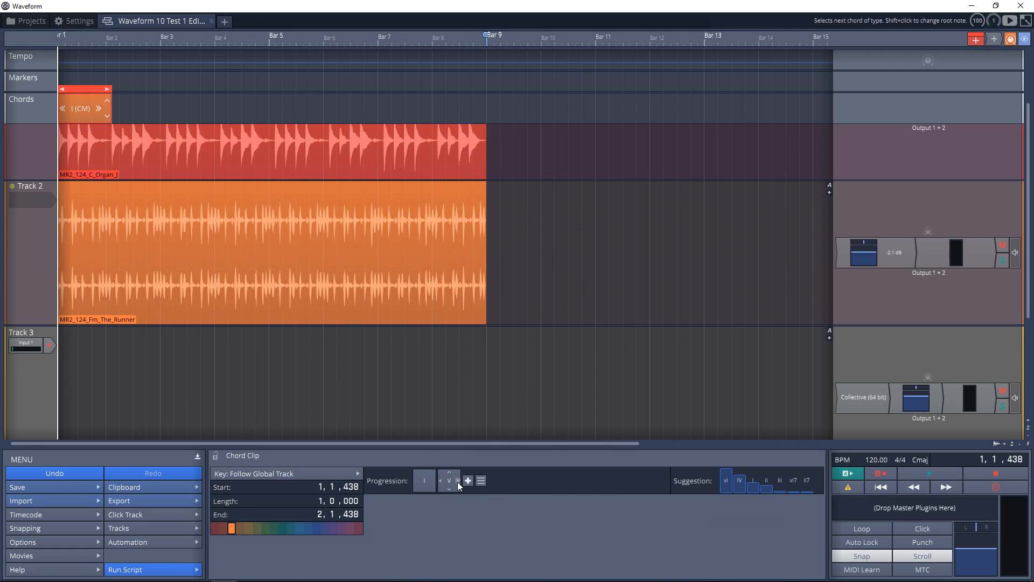
pyautogui.click(458, 480)
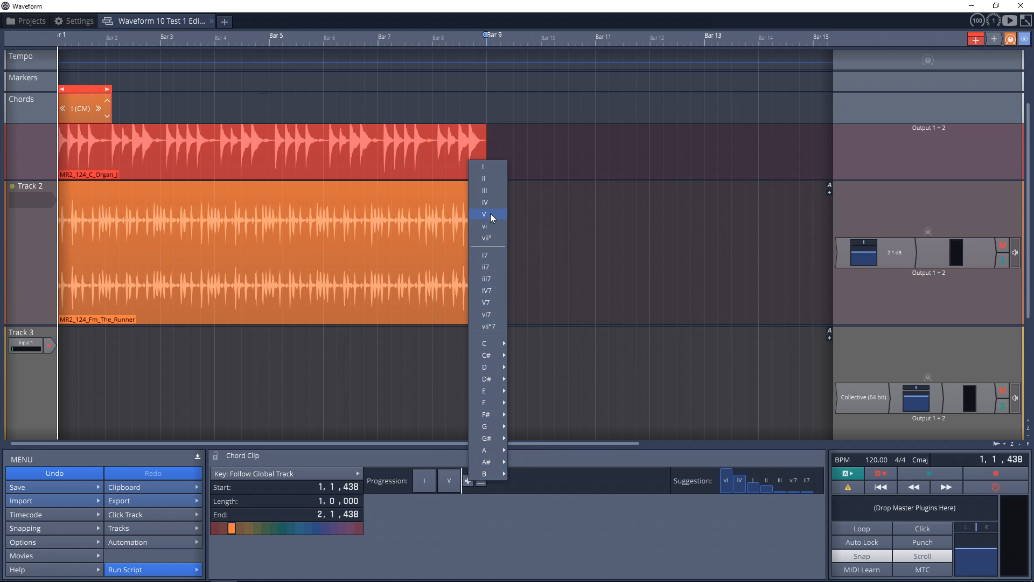
pyautogui.click(484, 214)
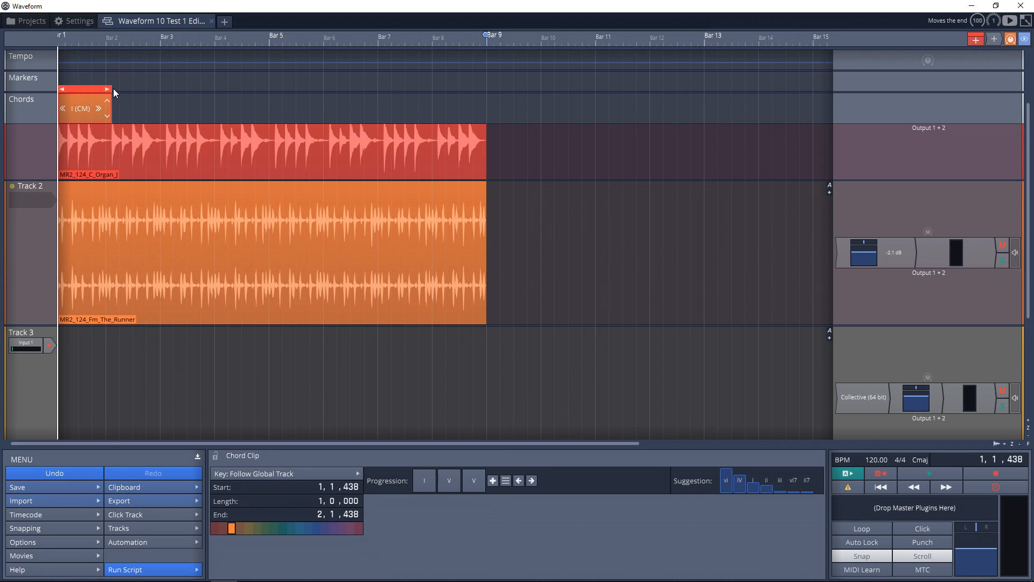
# Drag the chord clip's right edge out to bar 4 so it spans three bars.
pyautogui.moveTo(109, 89); pyautogui.dragTo(215, 89)
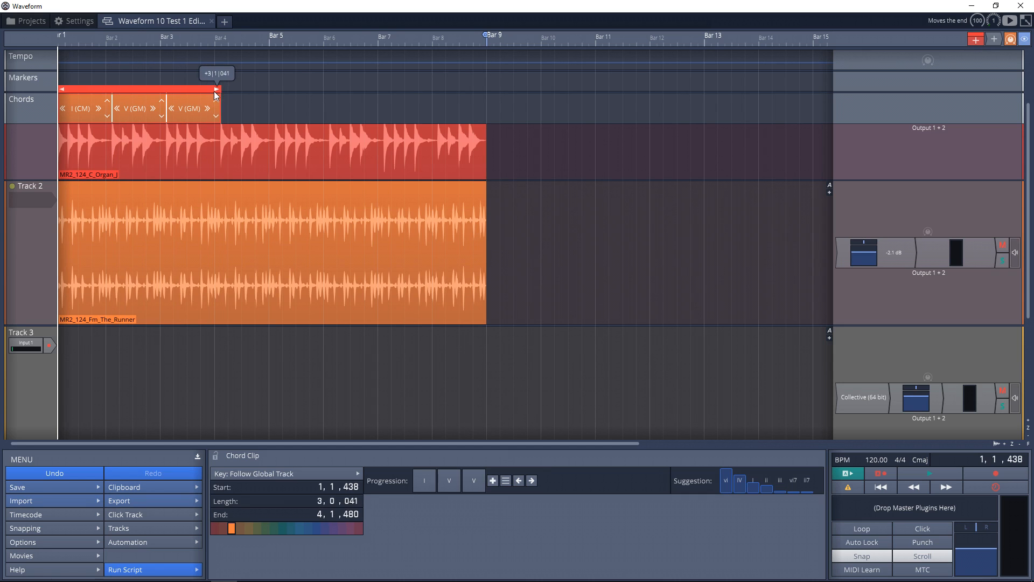
pyautogui.moveTo(217, 88); pyautogui.dragTo(279, 89)
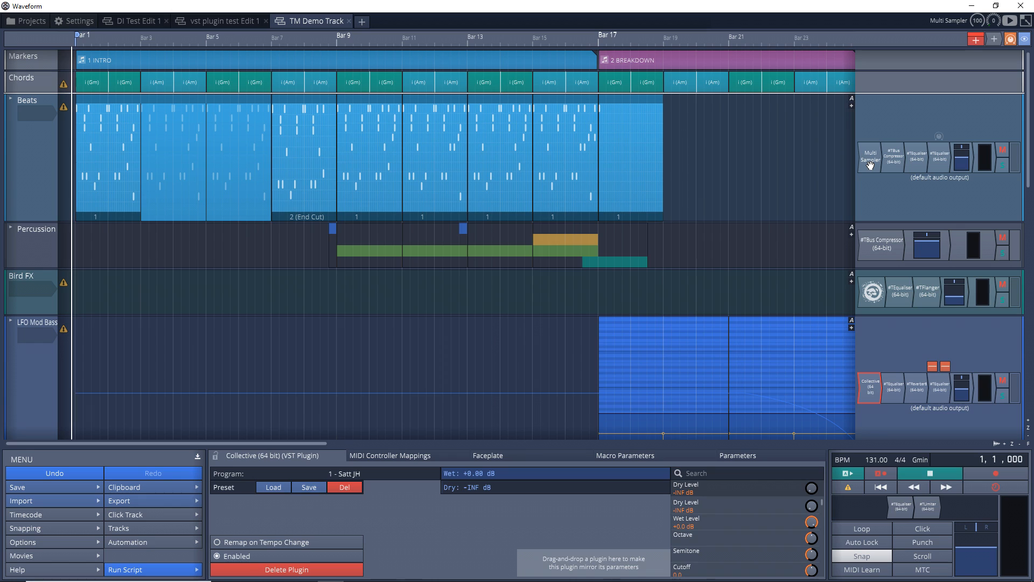
# Open BioTek 2 on Bird FX, then VacuumPro_x64 on Track 5 in Horror Track 1.
pyautogui.click(869, 156)
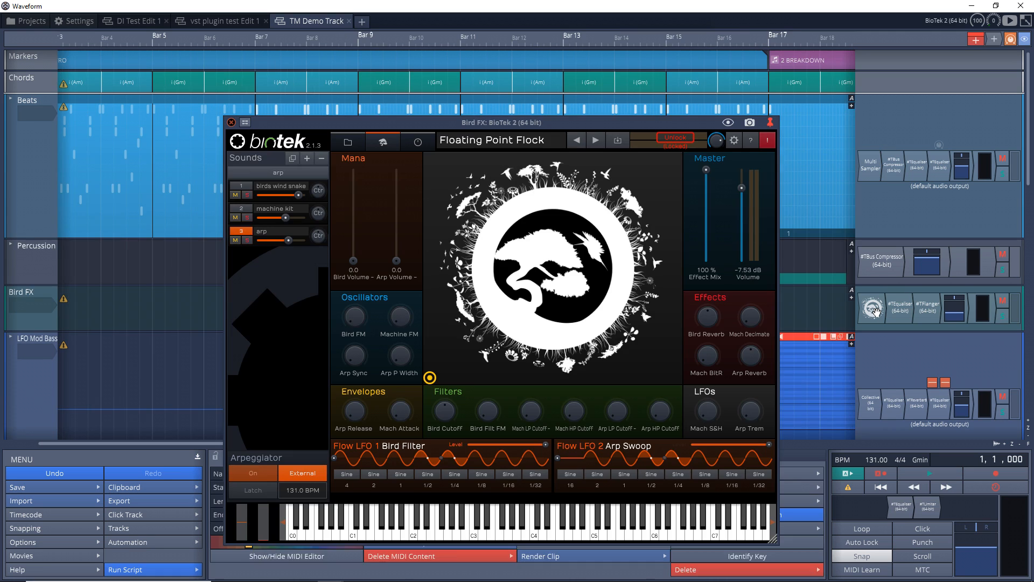
pyautogui.click(321, 21)
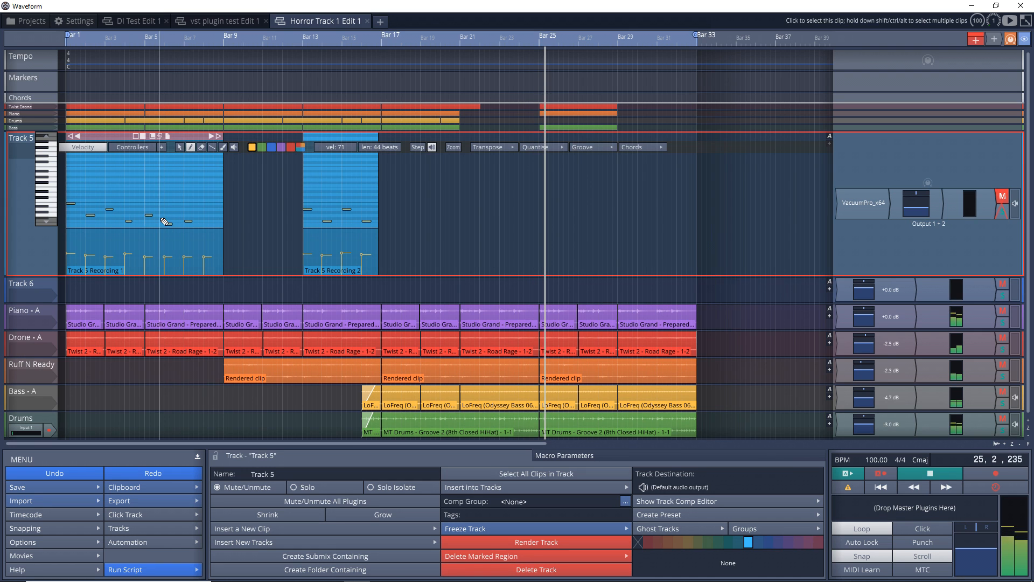
pyautogui.click(863, 203)
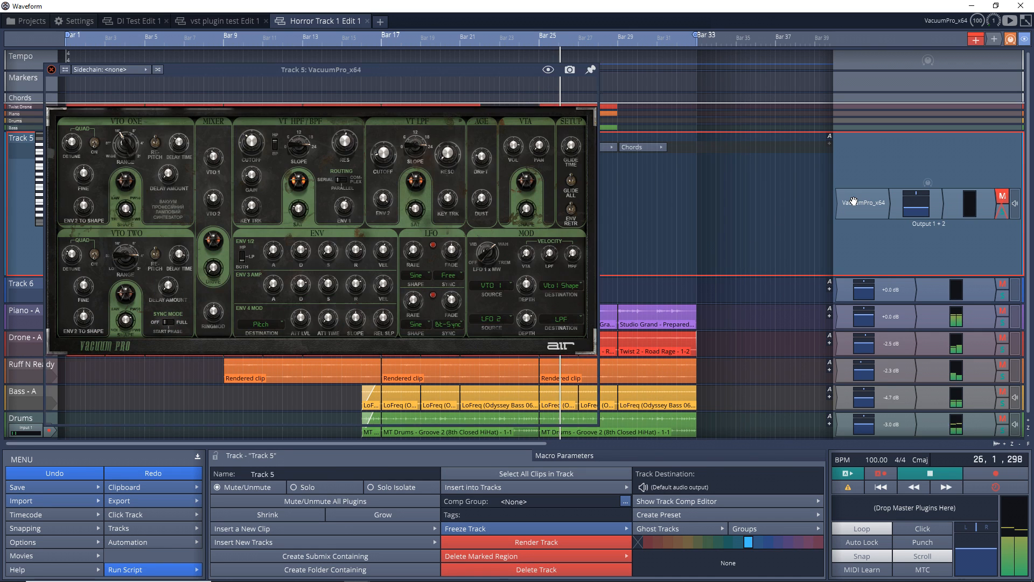